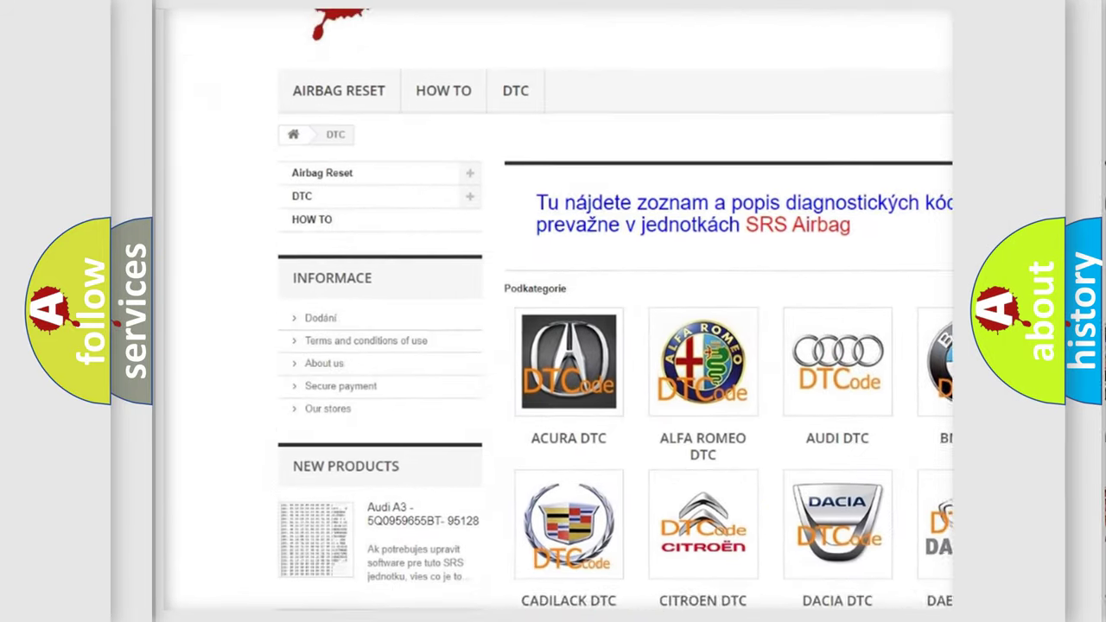
scroll("down", 3)
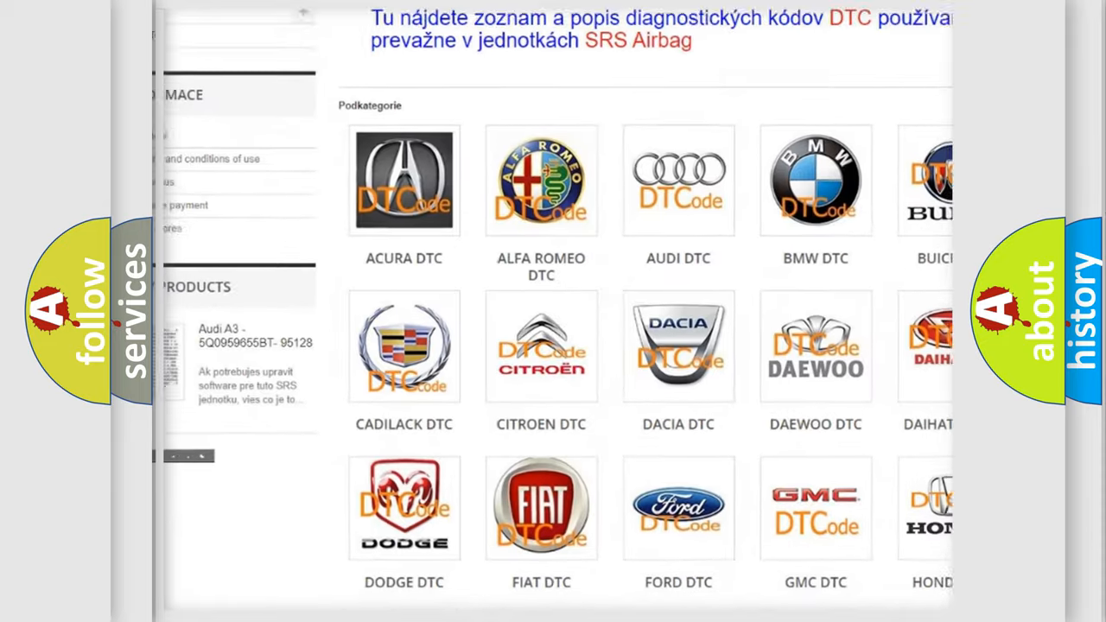
scroll("down", 3)
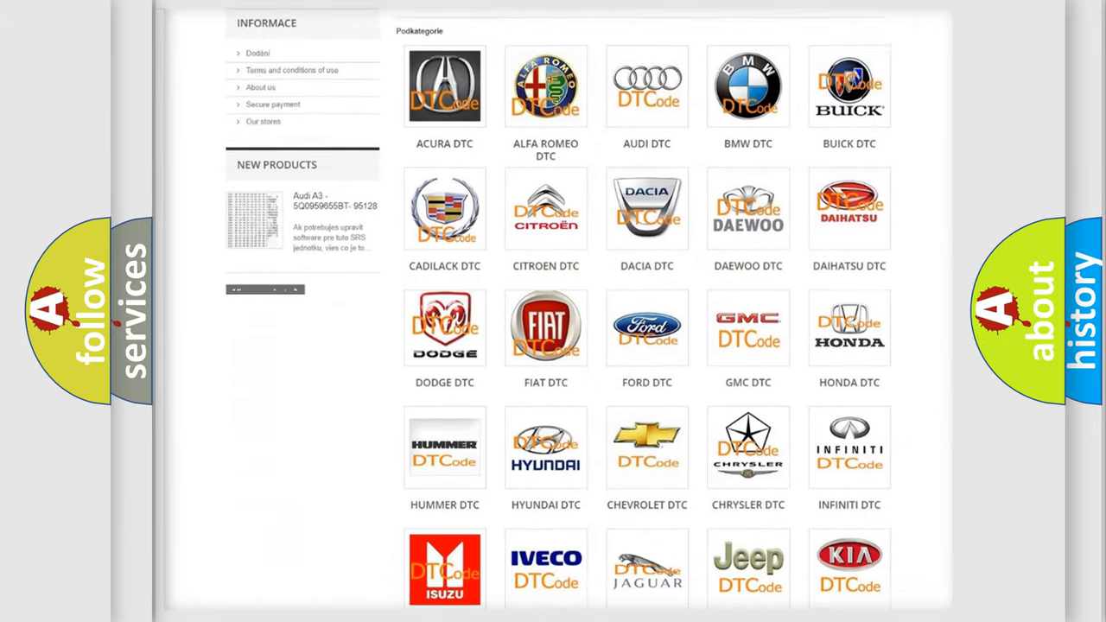
scroll("down", 3)
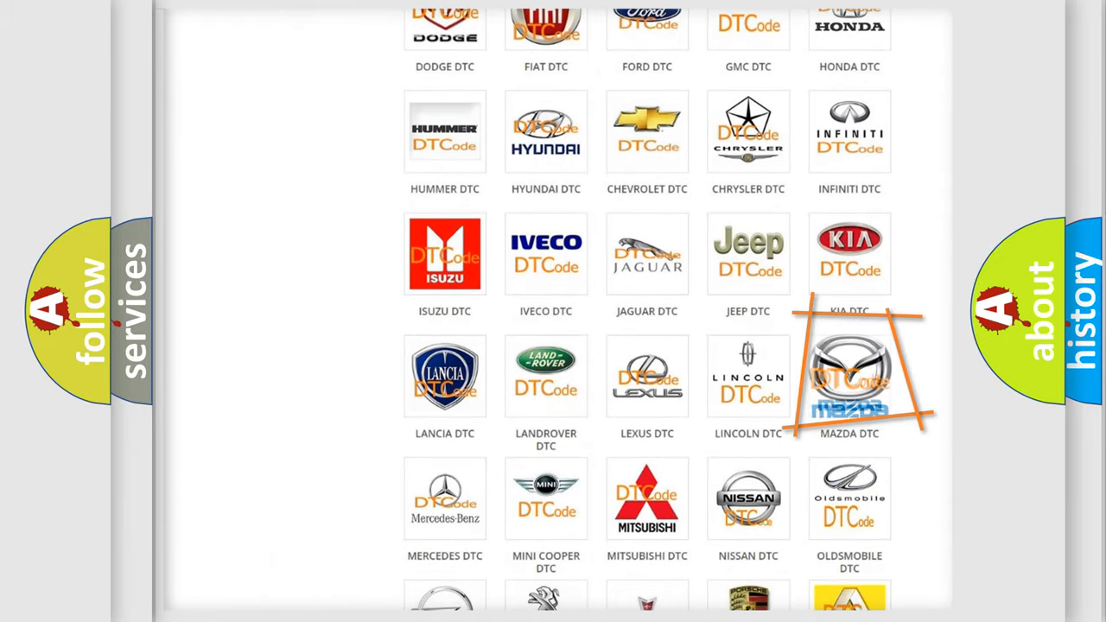